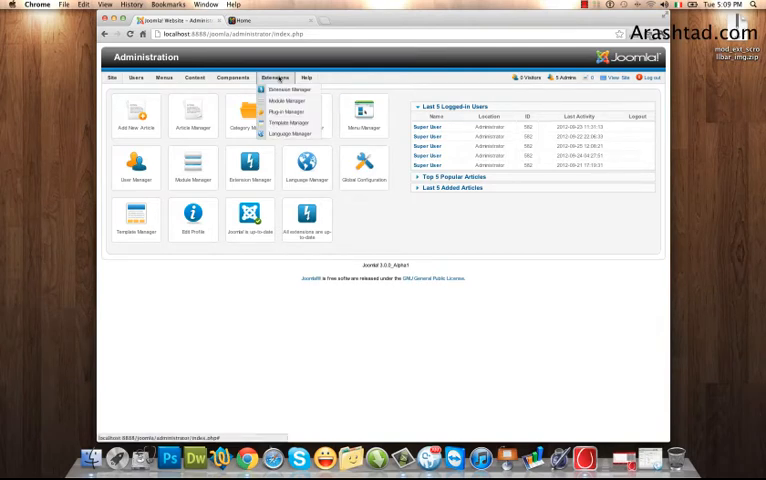
Upload and install mod_ext_scrollbar_img.zip in the Extension Manager, then check the public site
click(288, 89)
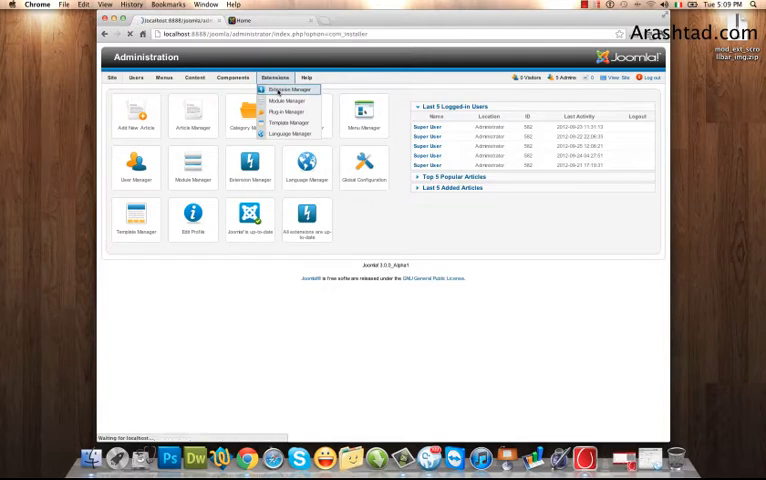
click(287, 90)
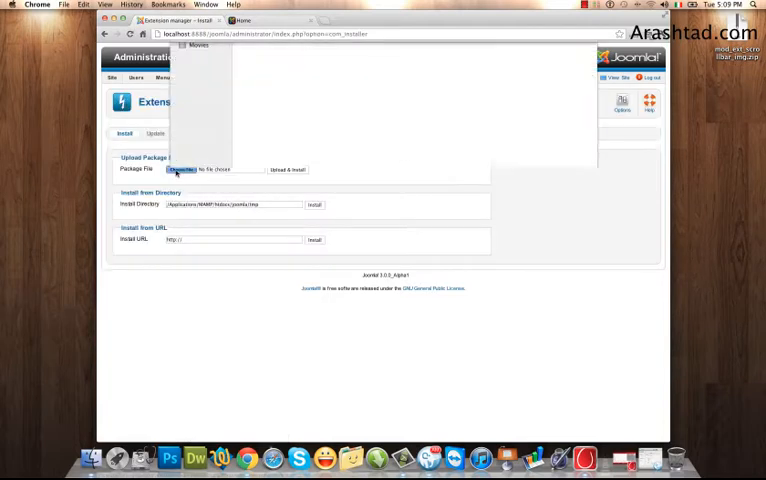
click(181, 168)
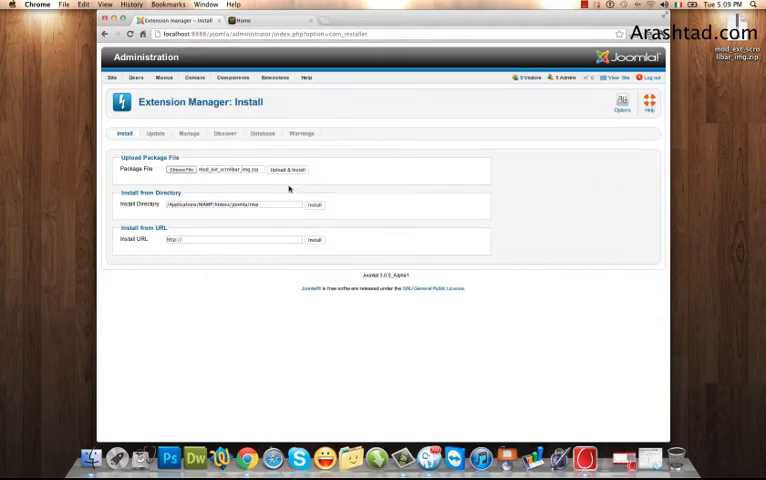
click(287, 169)
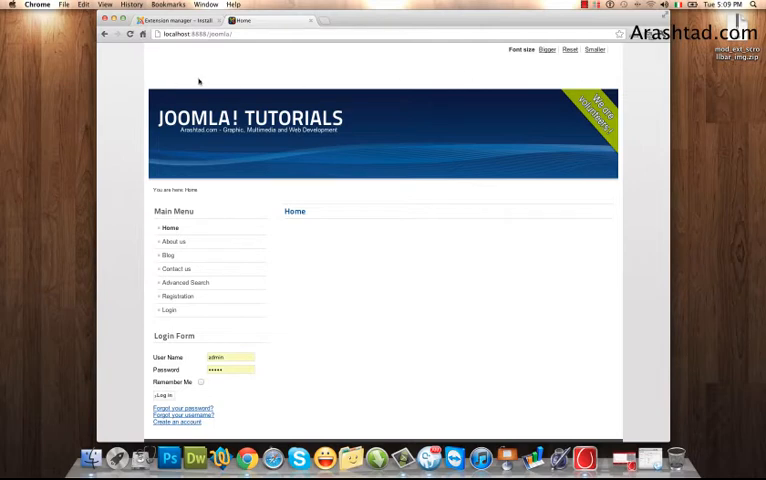
mouse_move(500, 82)
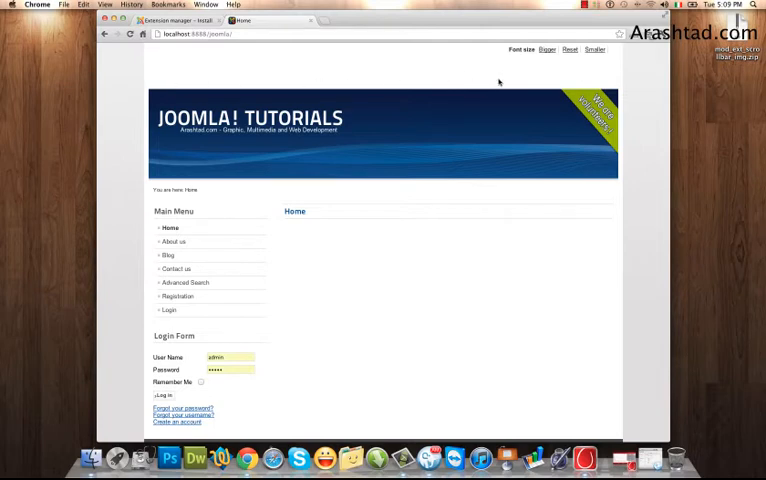
mouse_move(200, 84)
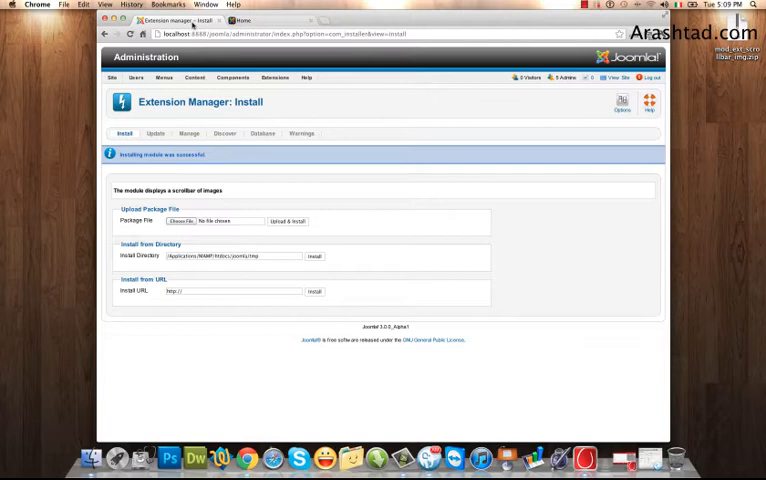
click(243, 20)
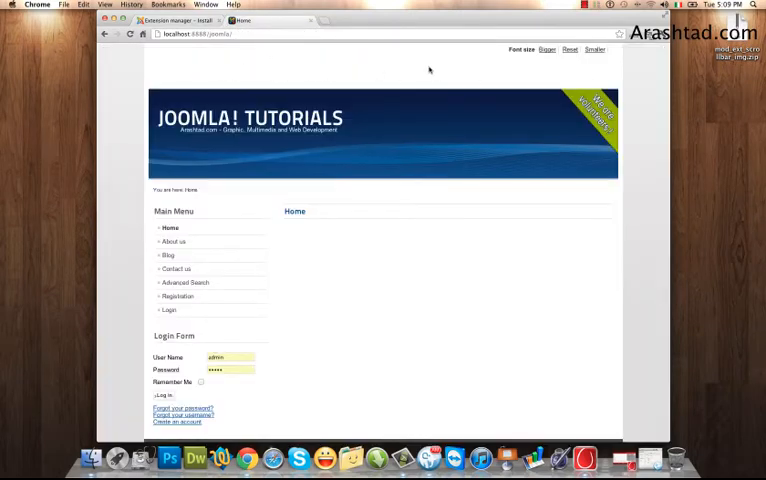
click(276, 78)
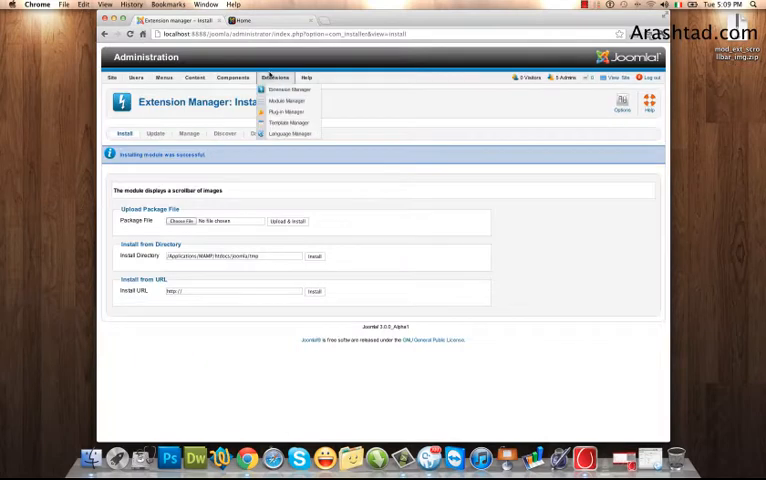
Enable Preview Module Positions in the Template Manager options and save
click(289, 122)
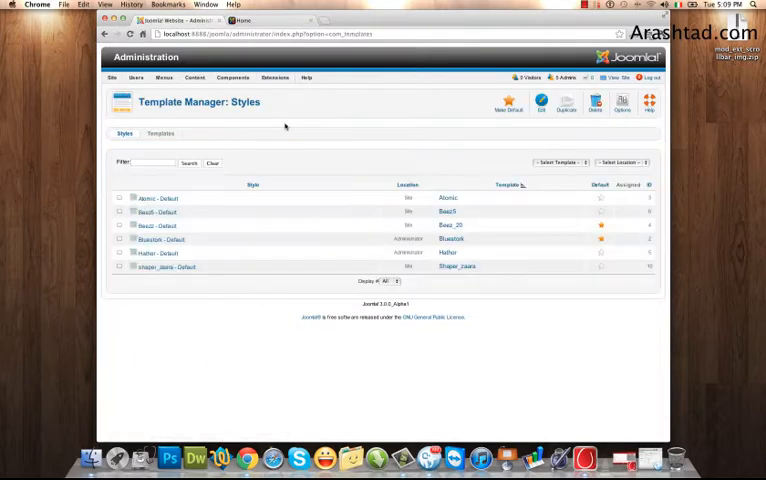
mouse_move(610, 125)
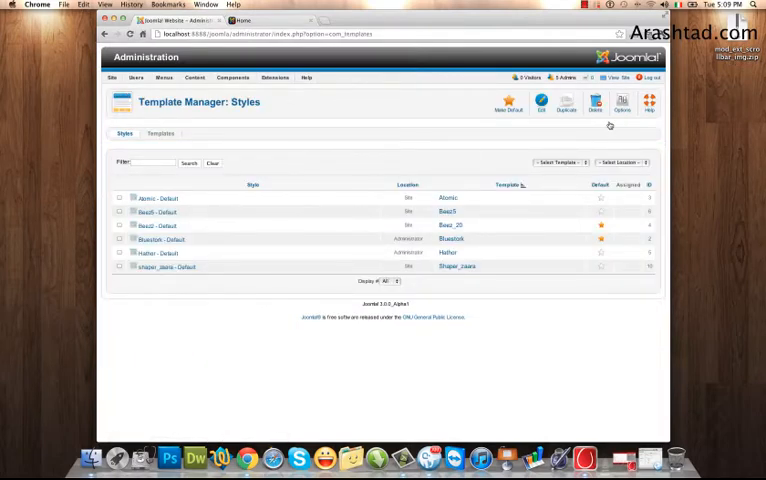
click(622, 102)
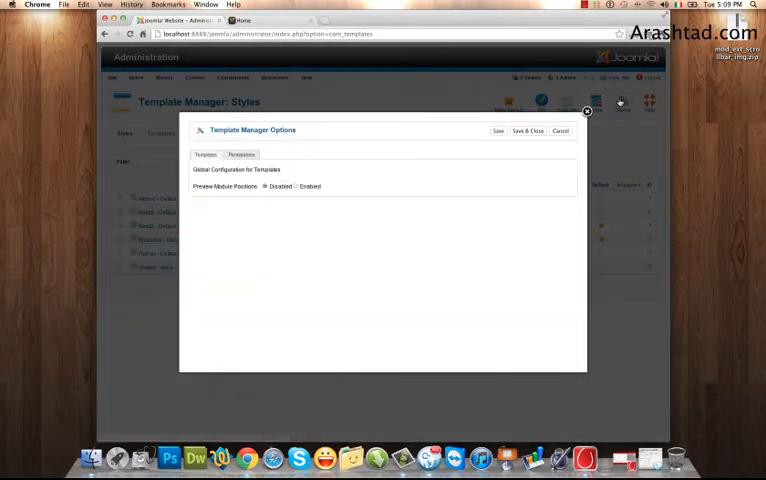
mouse_move(226, 187)
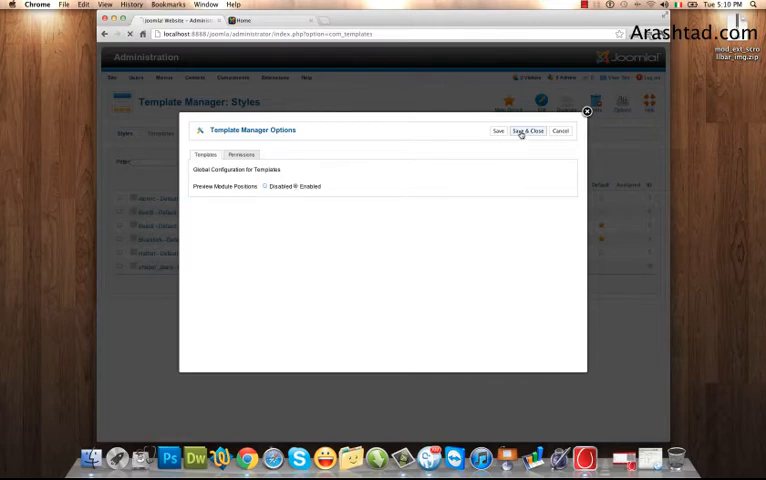
click(528, 131)
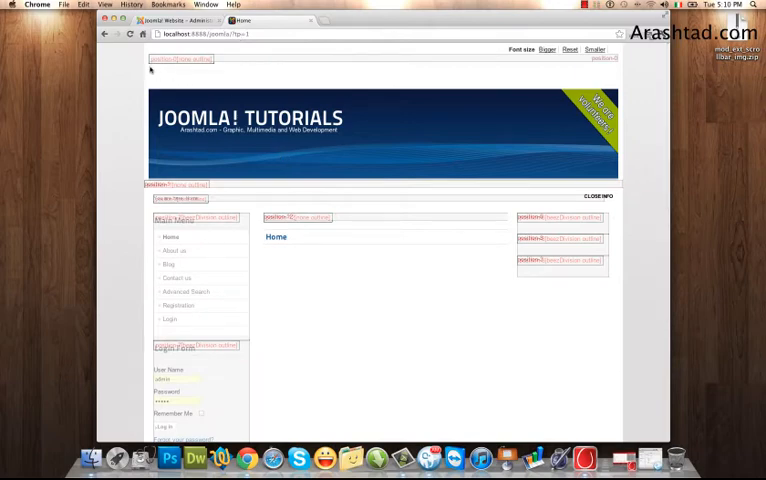
mouse_move(564, 65)
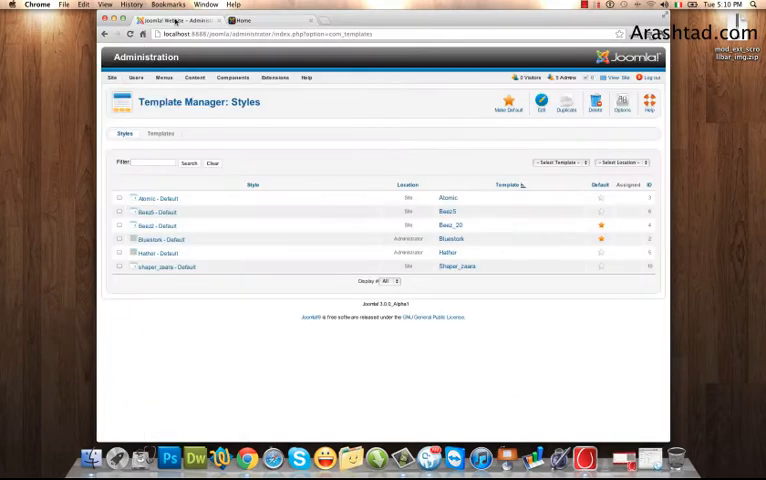
Open EXT Scrollbar Images from the Module Manager list in the administrator tab
click(276, 77)
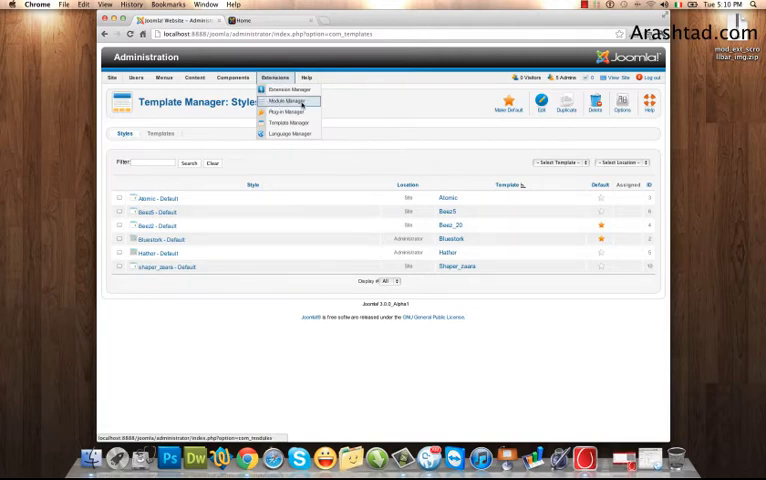
click(288, 100)
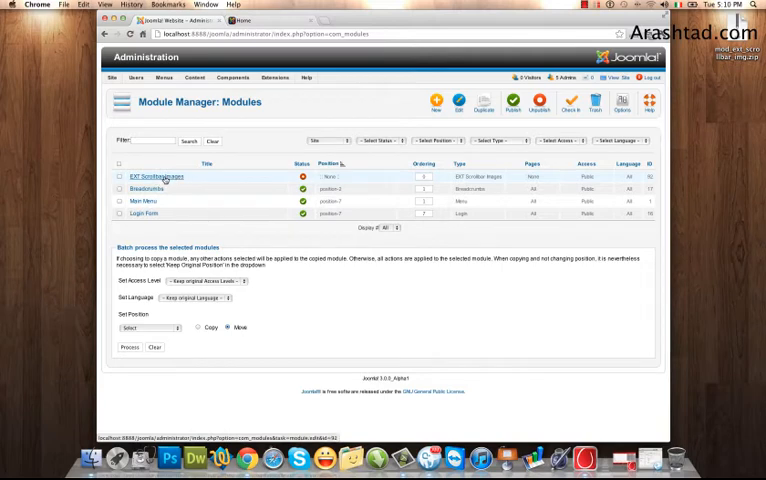
click(150, 176)
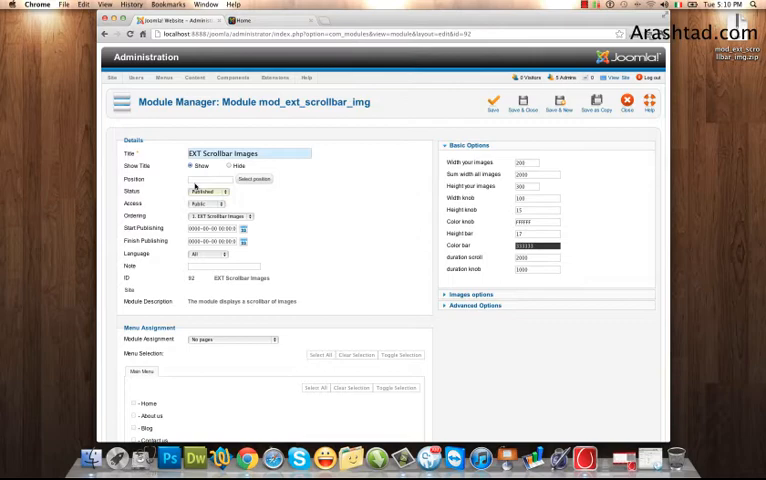
Open the module position selector and scroll down the list to position-0
click(252, 179)
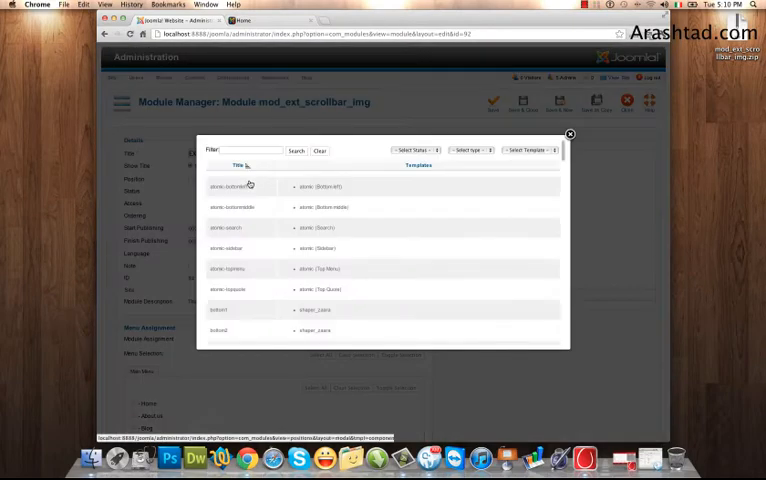
scroll(down, 3)
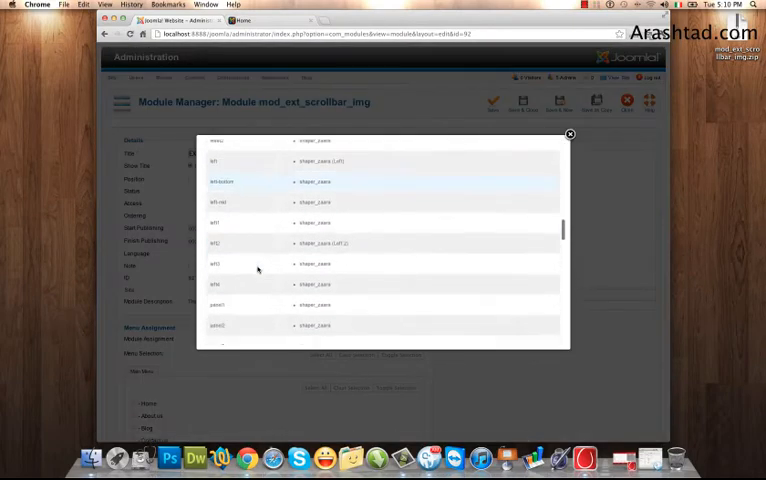
scroll(down, 3)
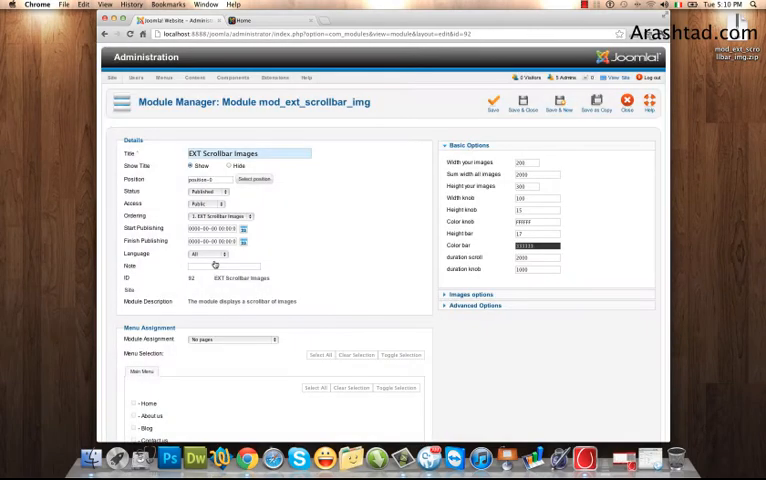
scroll(down, 3)
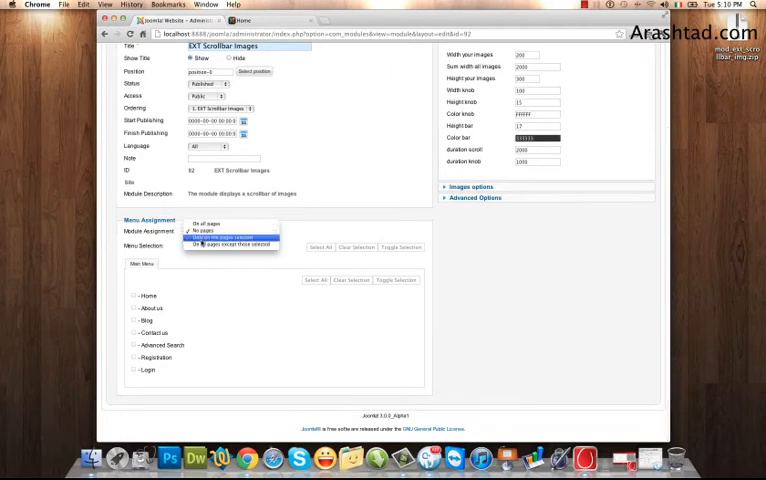
Set Module Assignment to 'Only on the pages selected'
click(225, 239)
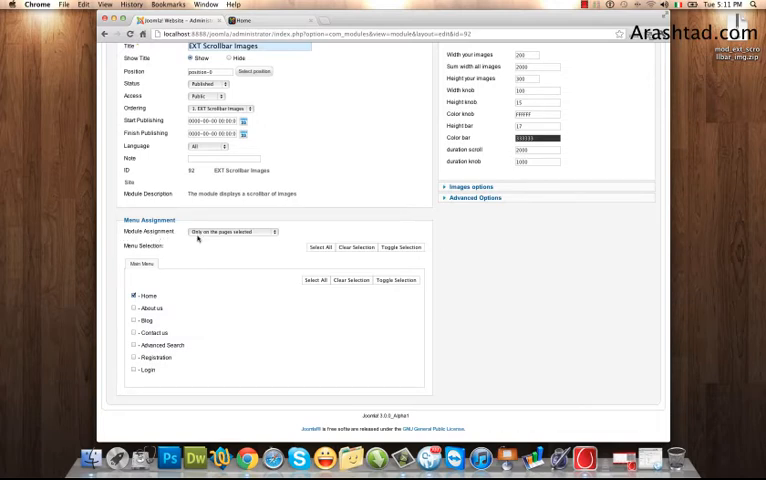
mouse_move(238, 238)
text(1060)
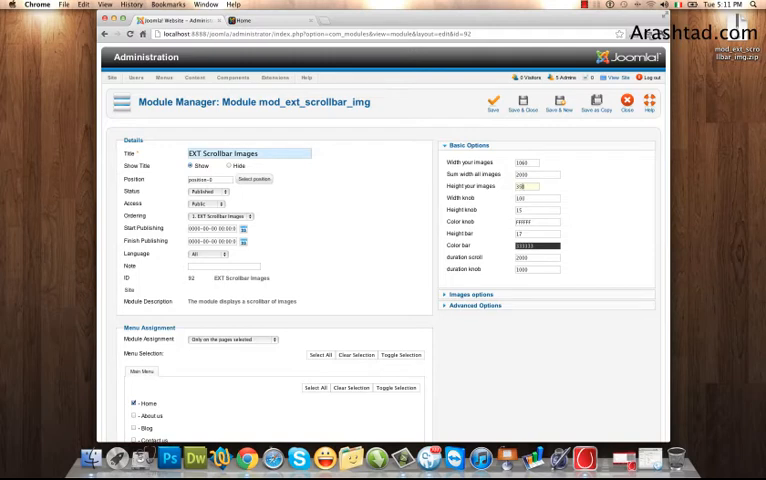
In Images options, insert slide_1.jpg as image 1 and slide_2.jpg as image 2
click(471, 157)
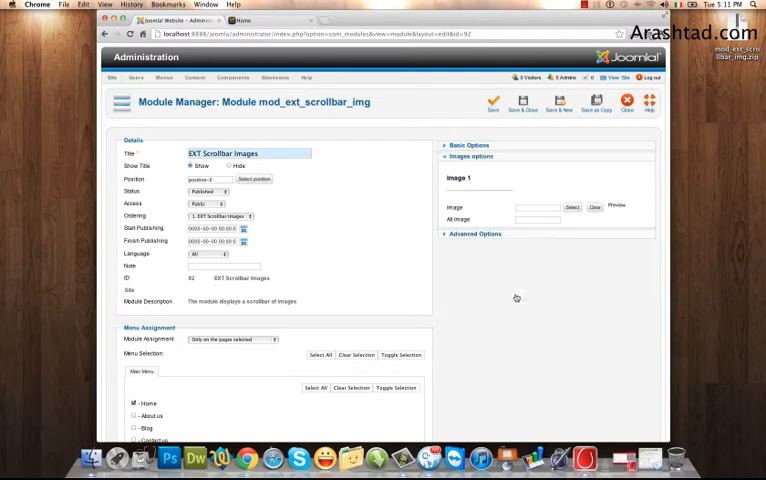
scroll(down, 3)
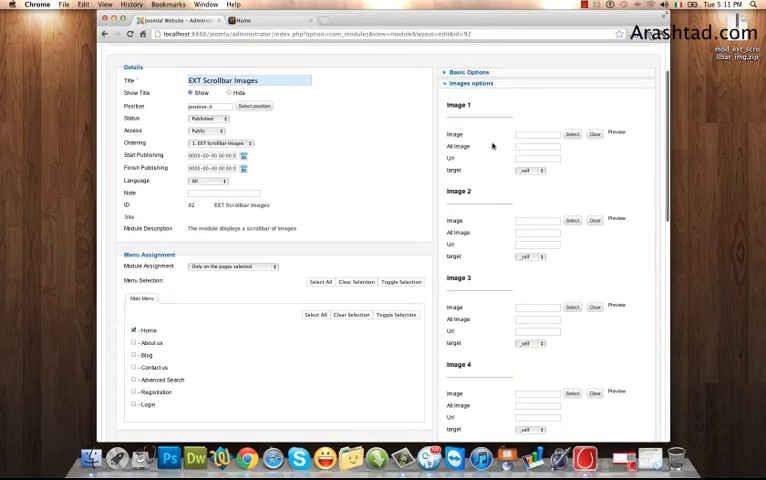
click(571, 135)
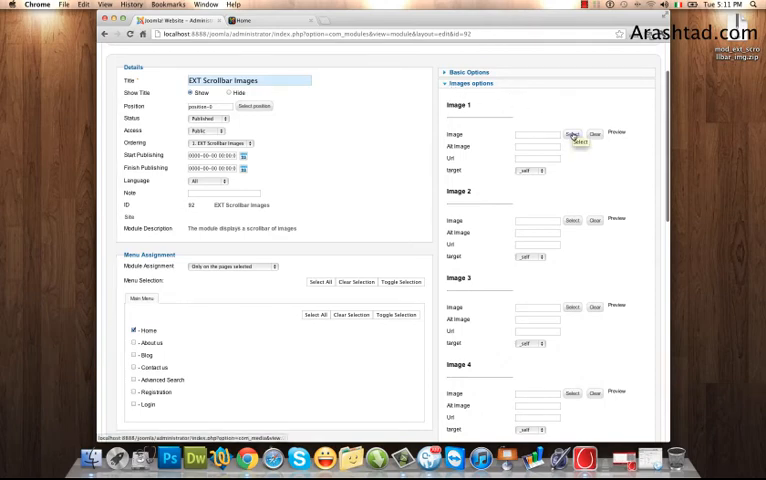
click(572, 135)
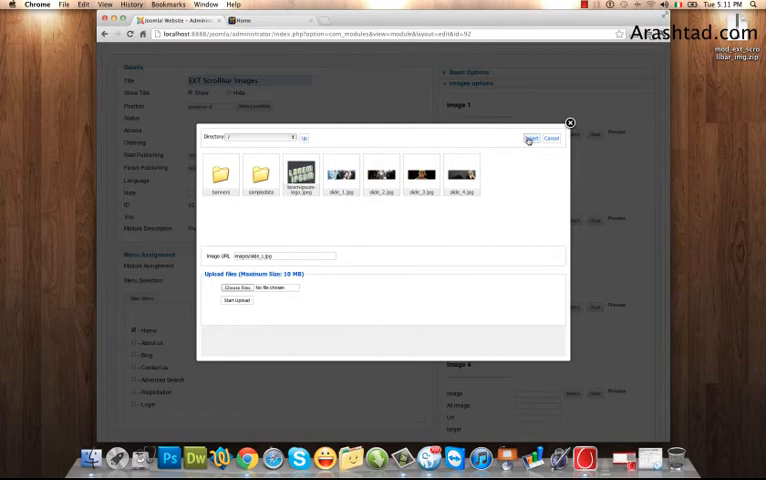
click(531, 138)
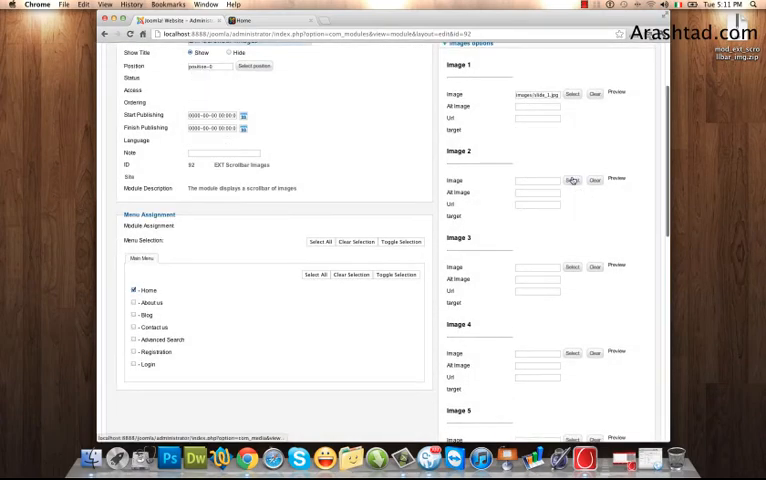
click(572, 181)
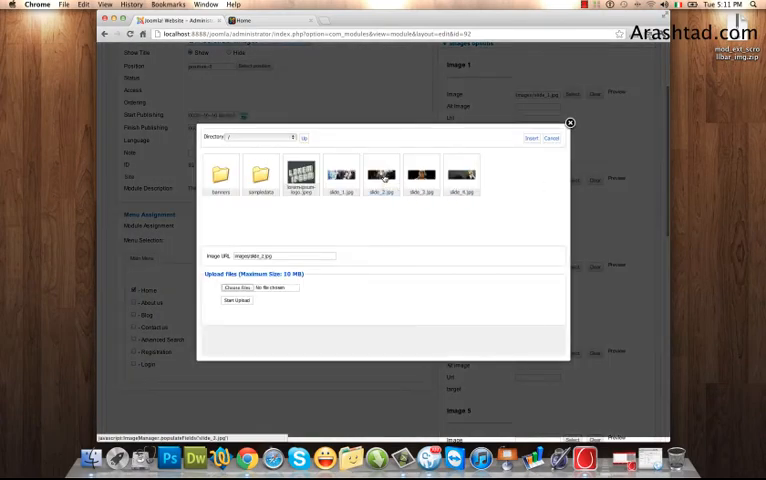
click(532, 138)
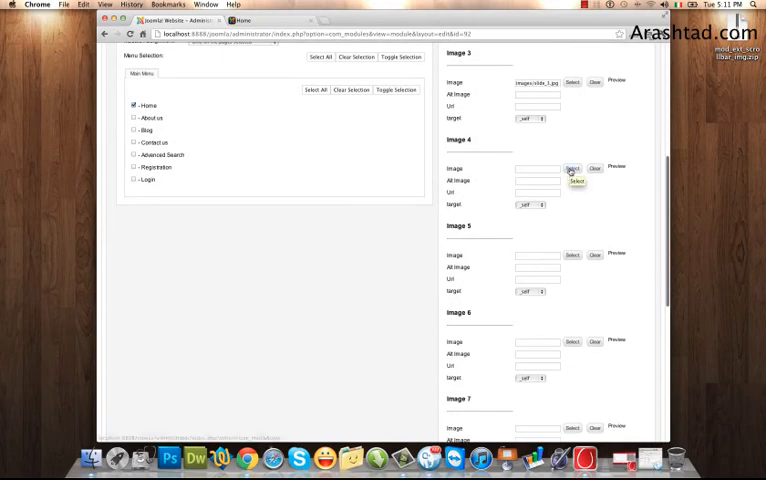
Pick slide_4.jpg for image 4, set Sum width 4240, and save the module
click(572, 168)
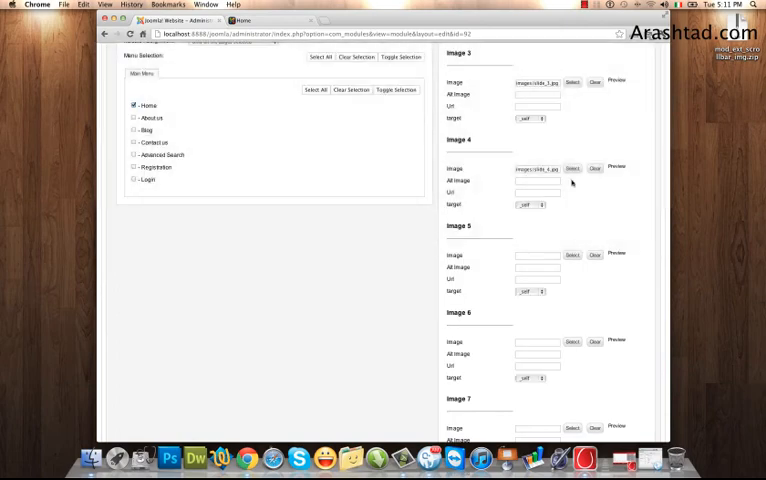
scroll(up, 3)
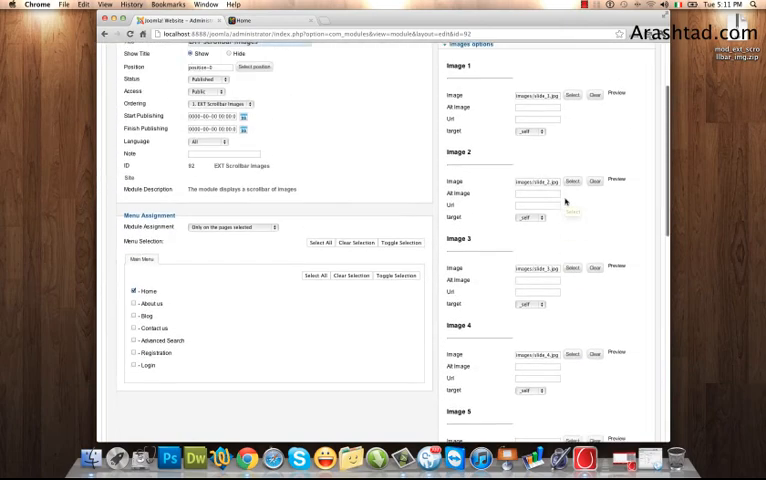
click(465, 145)
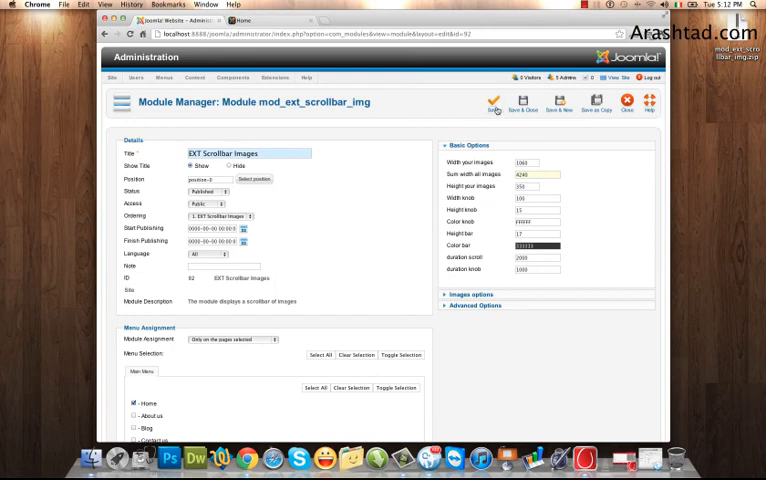
click(493, 104)
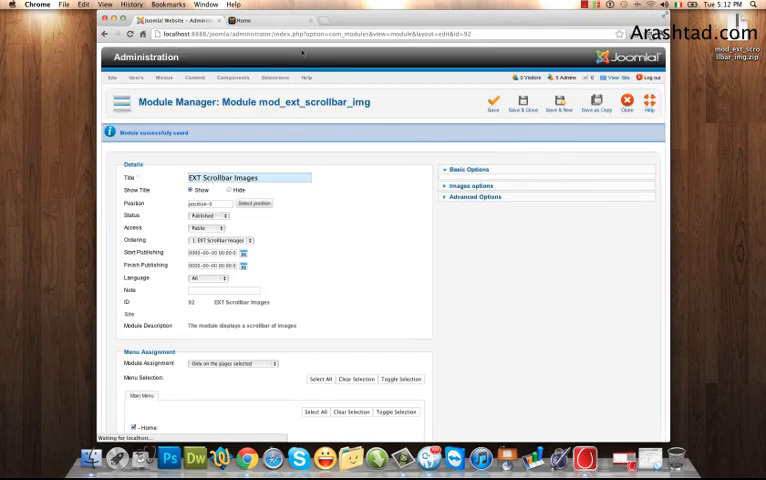